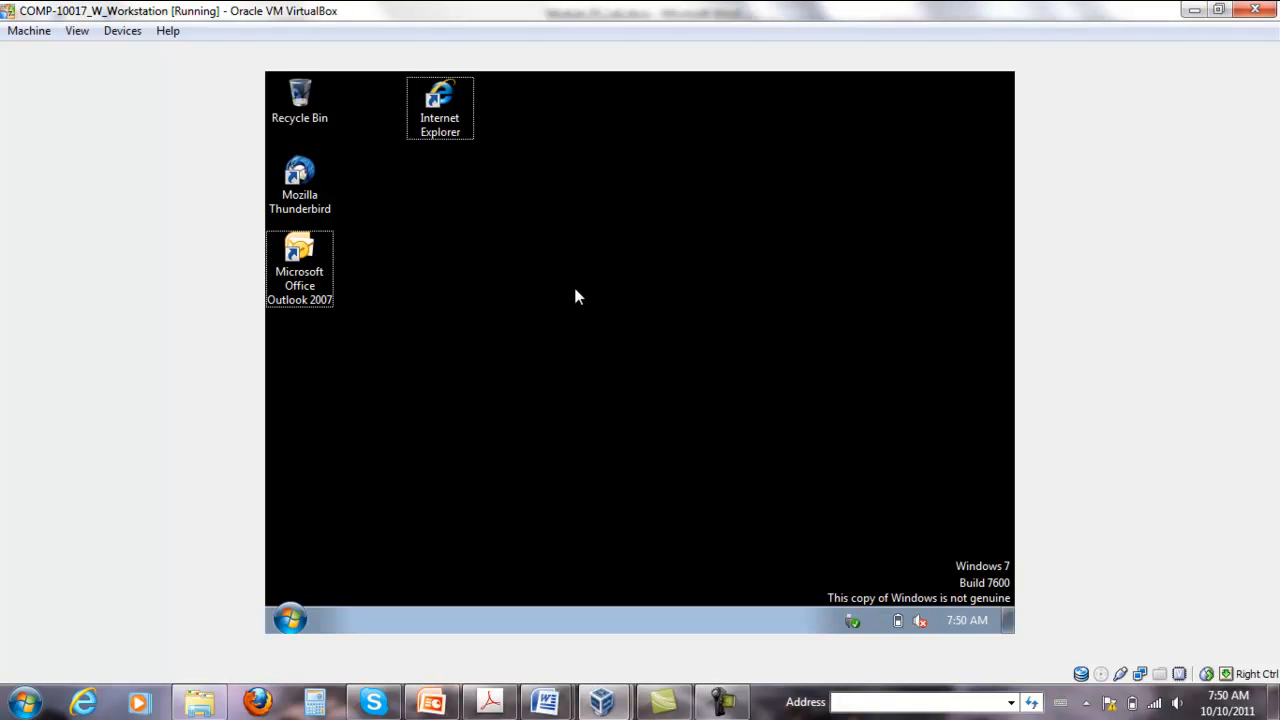
pyautogui.moveTo(590, 281)
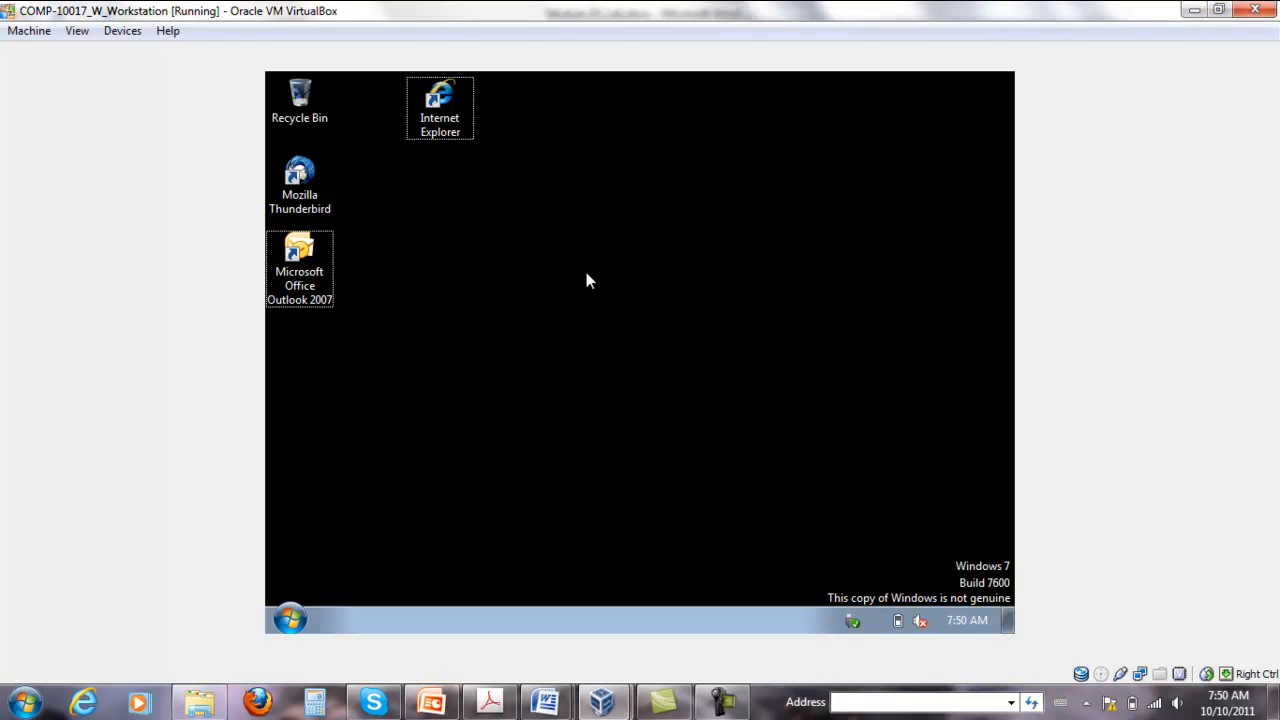
pyautogui.moveTo(435, 364)
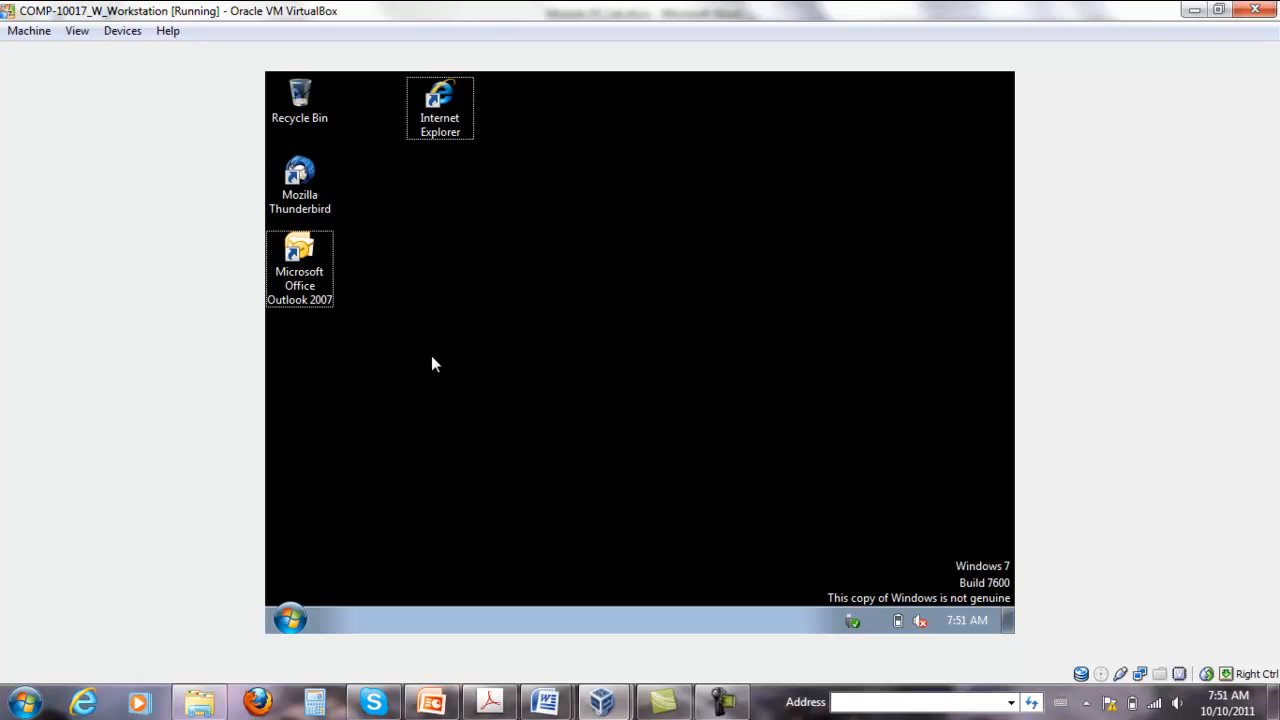
pyautogui.moveTo(352, 388)
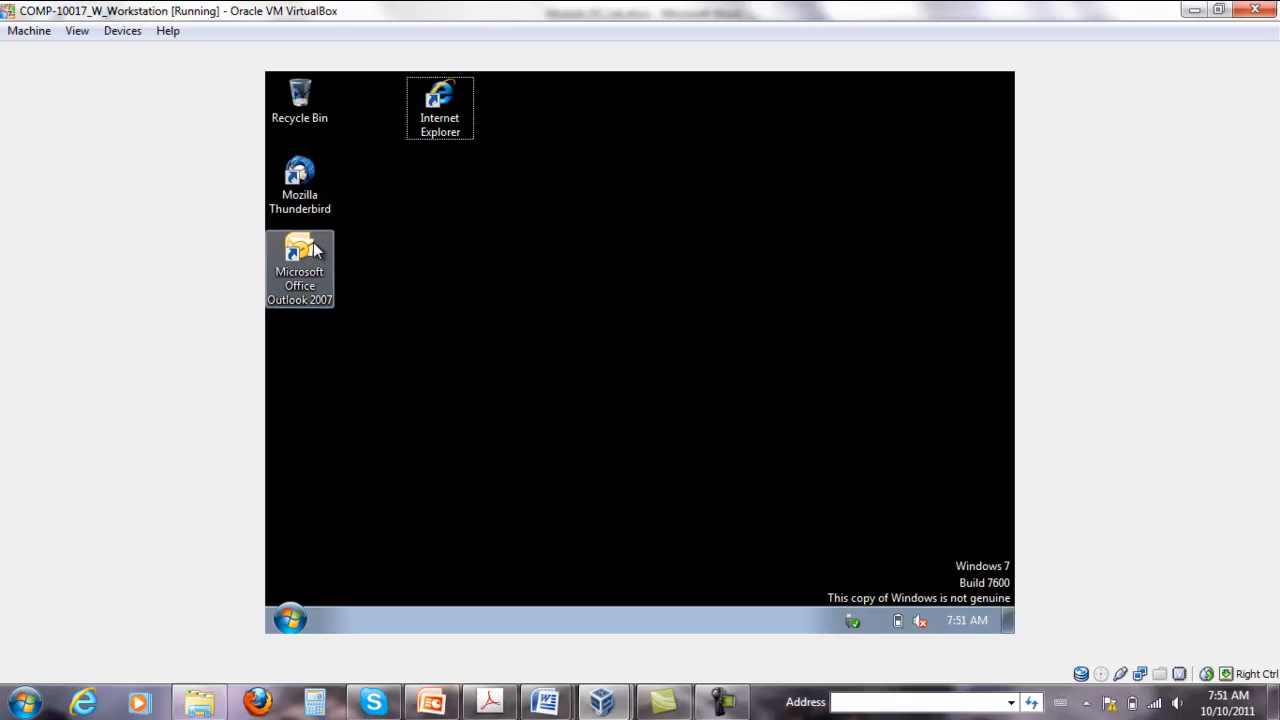
# Launch Outlook 2007, agree to configure an e-mail account, and start Auto Account Setup
pyautogui.click(299, 258)
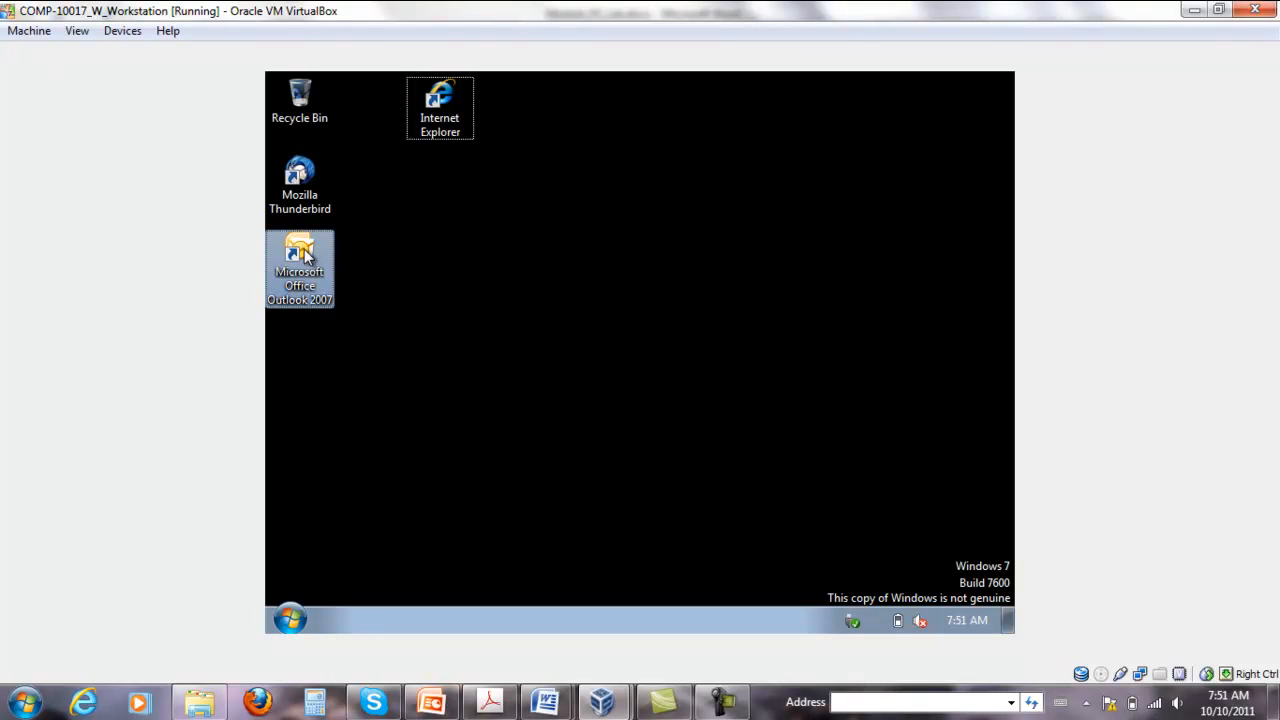
pyautogui.doubleClick(300, 267)
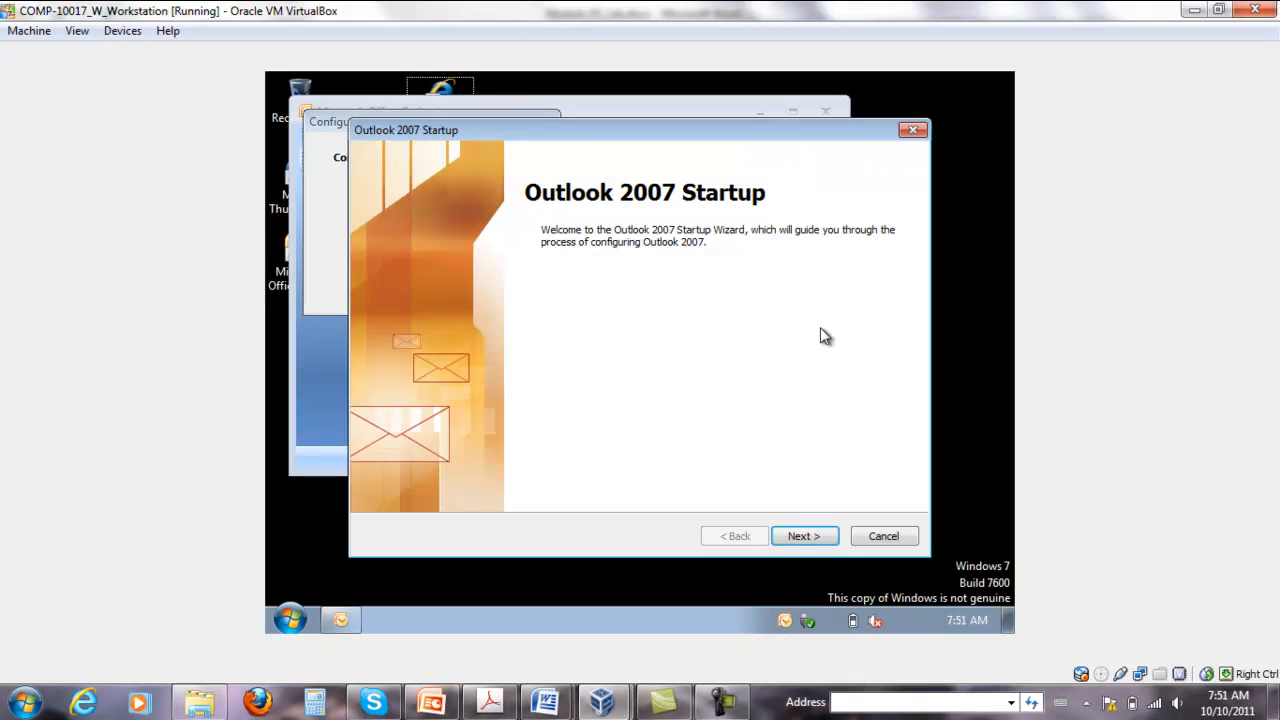
pyautogui.click(804, 536)
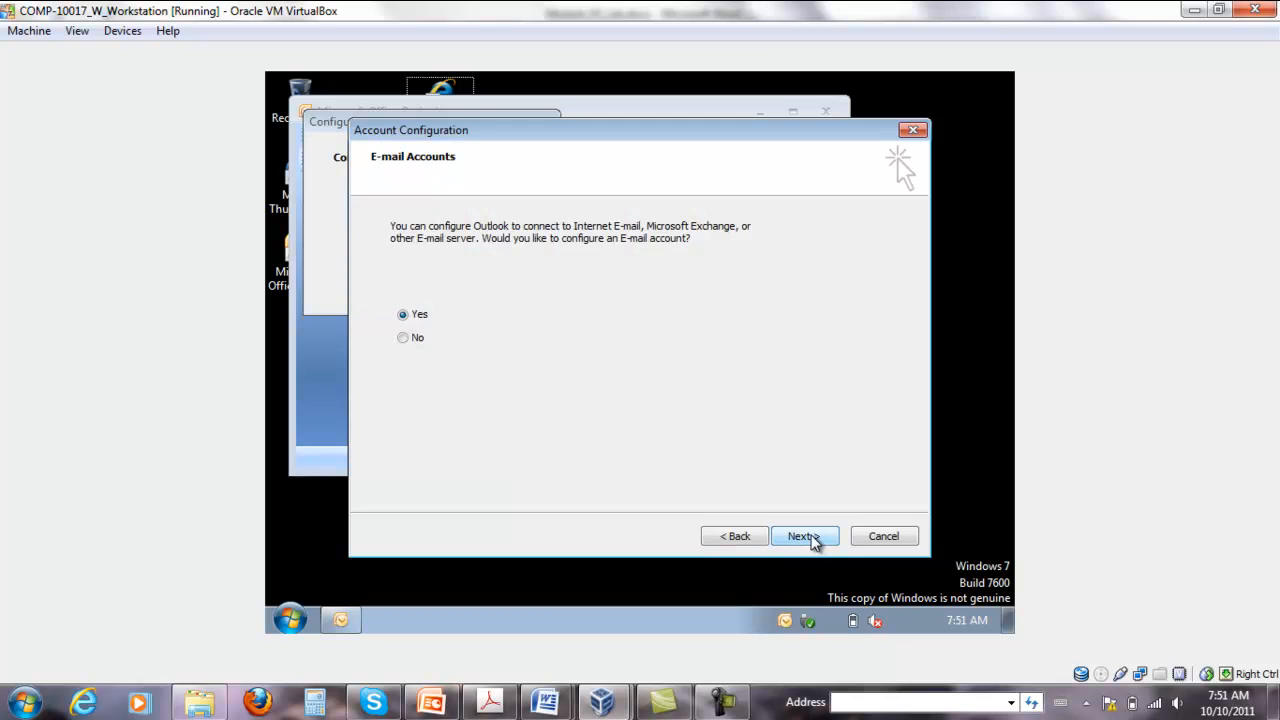
pyautogui.click(804, 536)
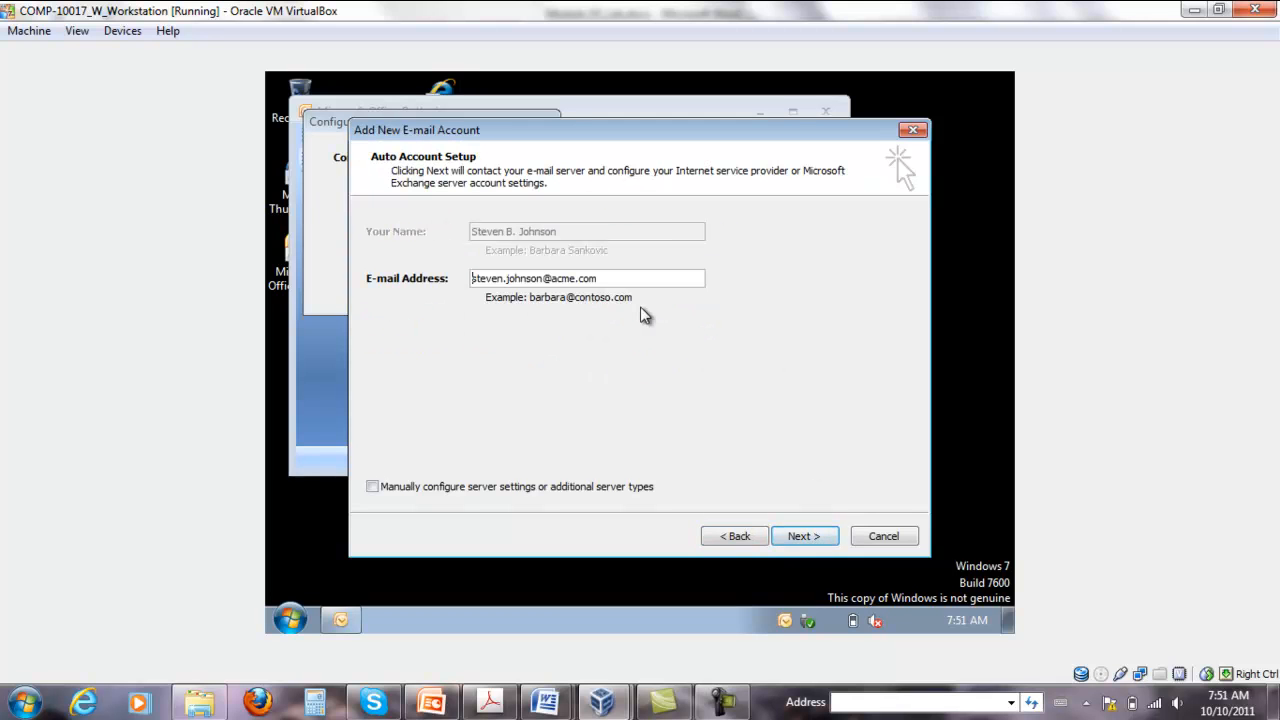
pyautogui.click(804, 535)
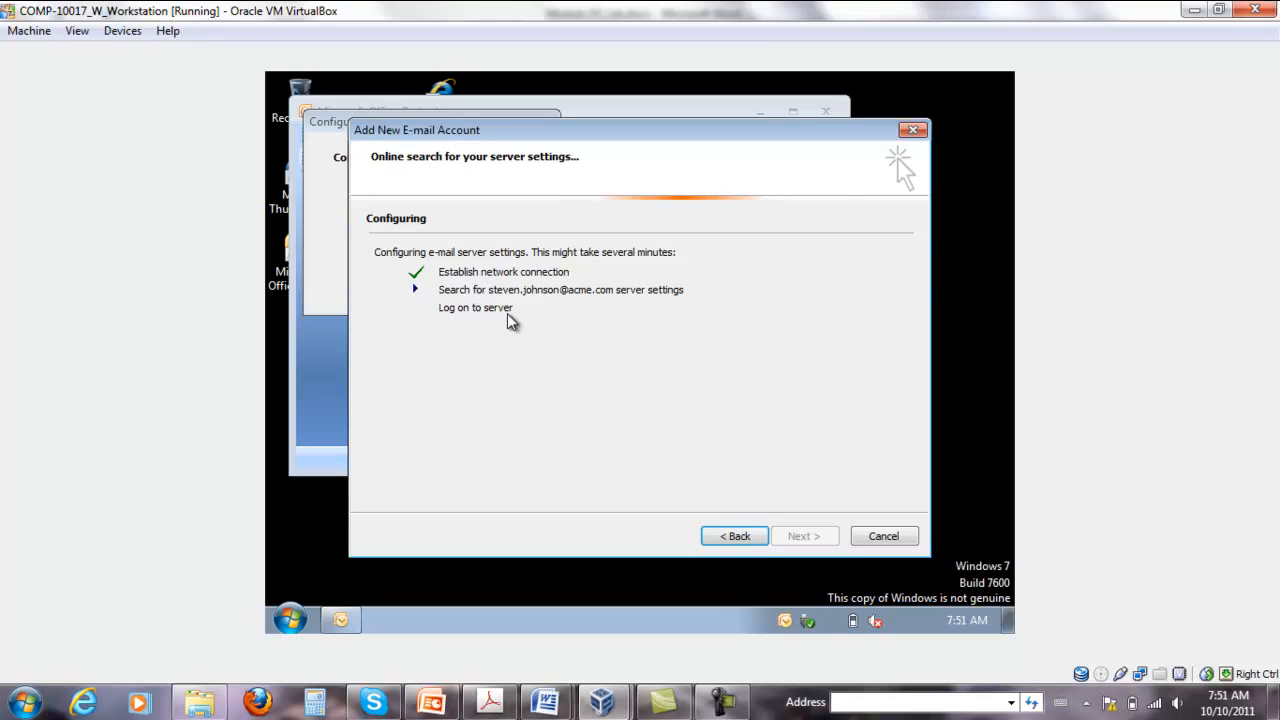
pyautogui.moveTo(486, 351)
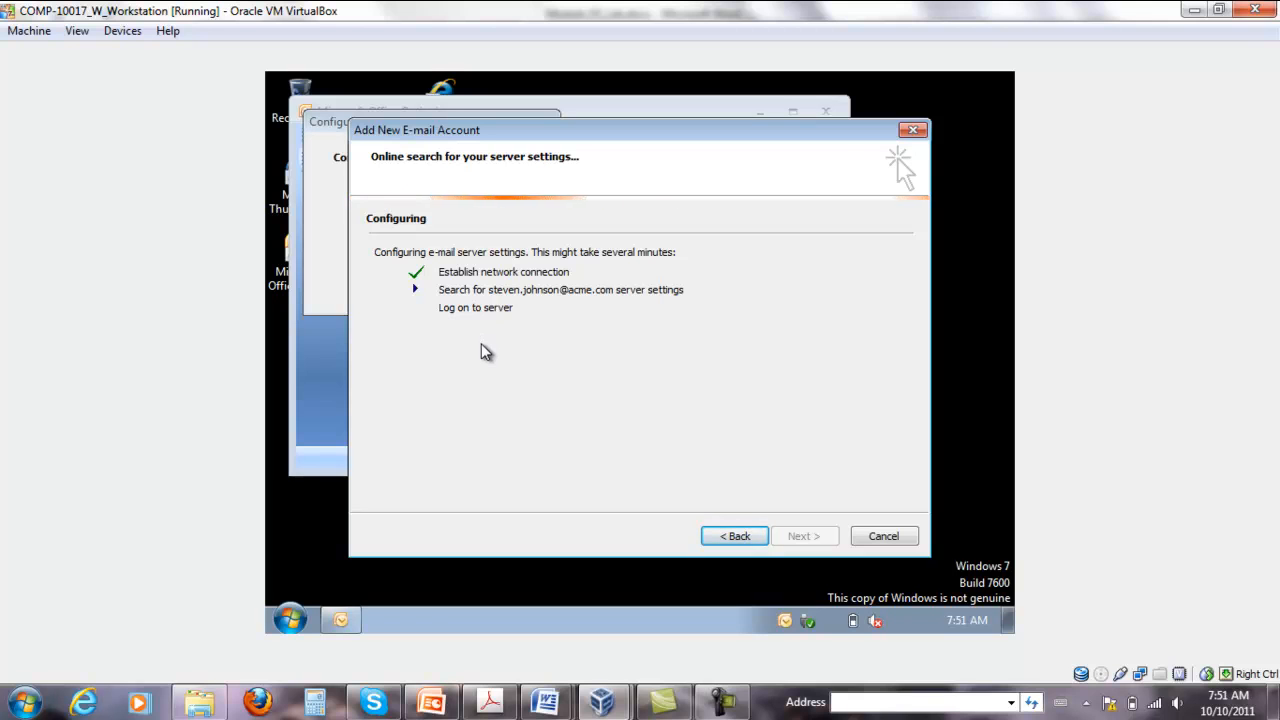
pyautogui.moveTo(704, 322)
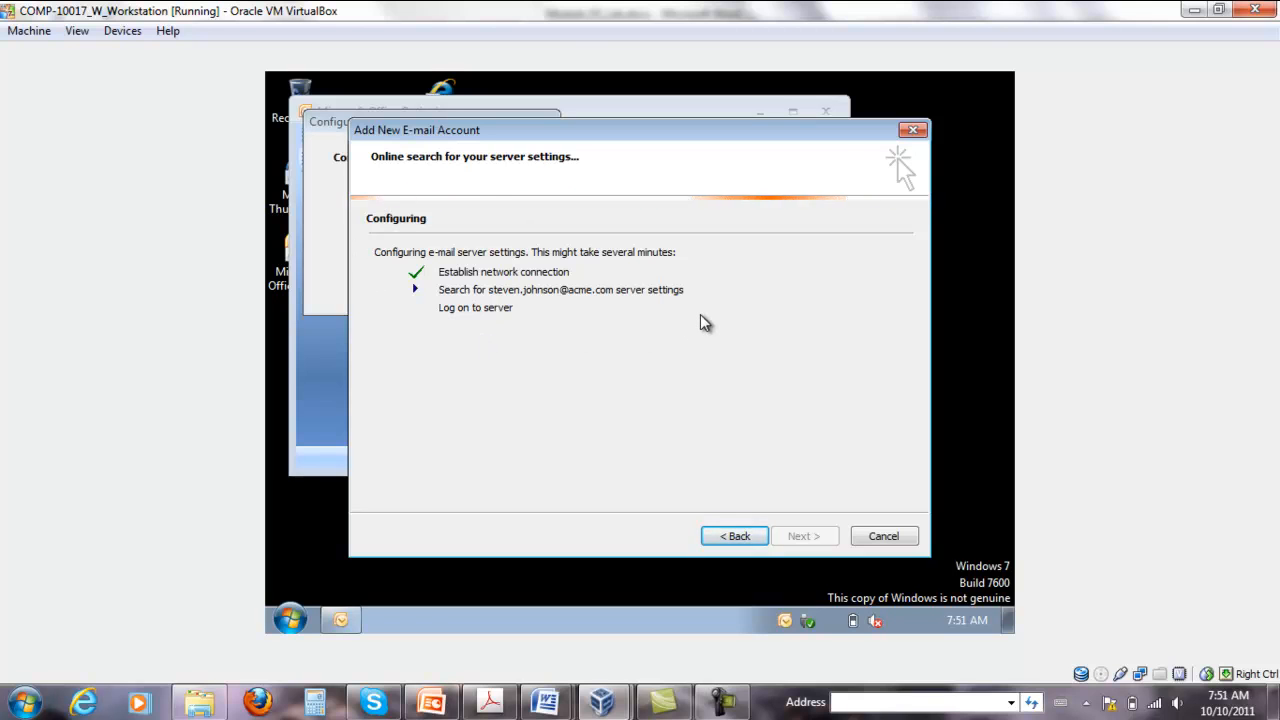
pyautogui.moveTo(708, 343)
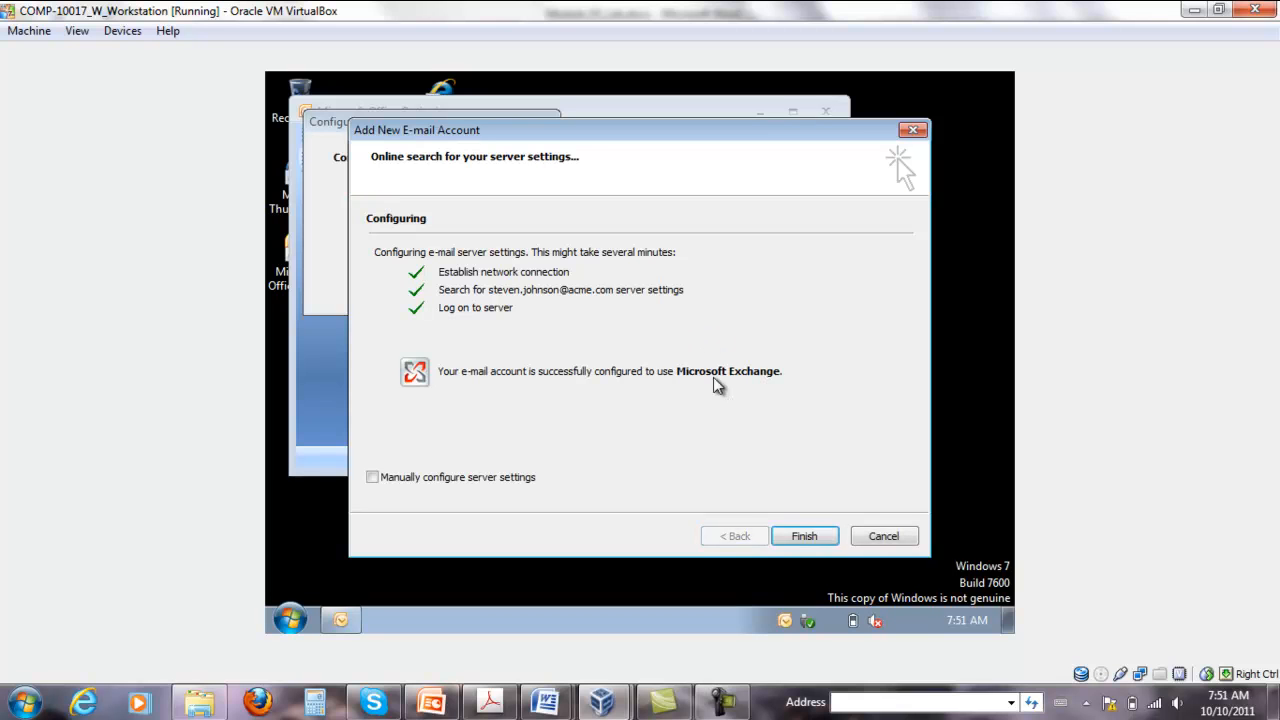
# Finish the Add New E-mail Account wizard and maximize the Outlook window
pyautogui.click(804, 536)
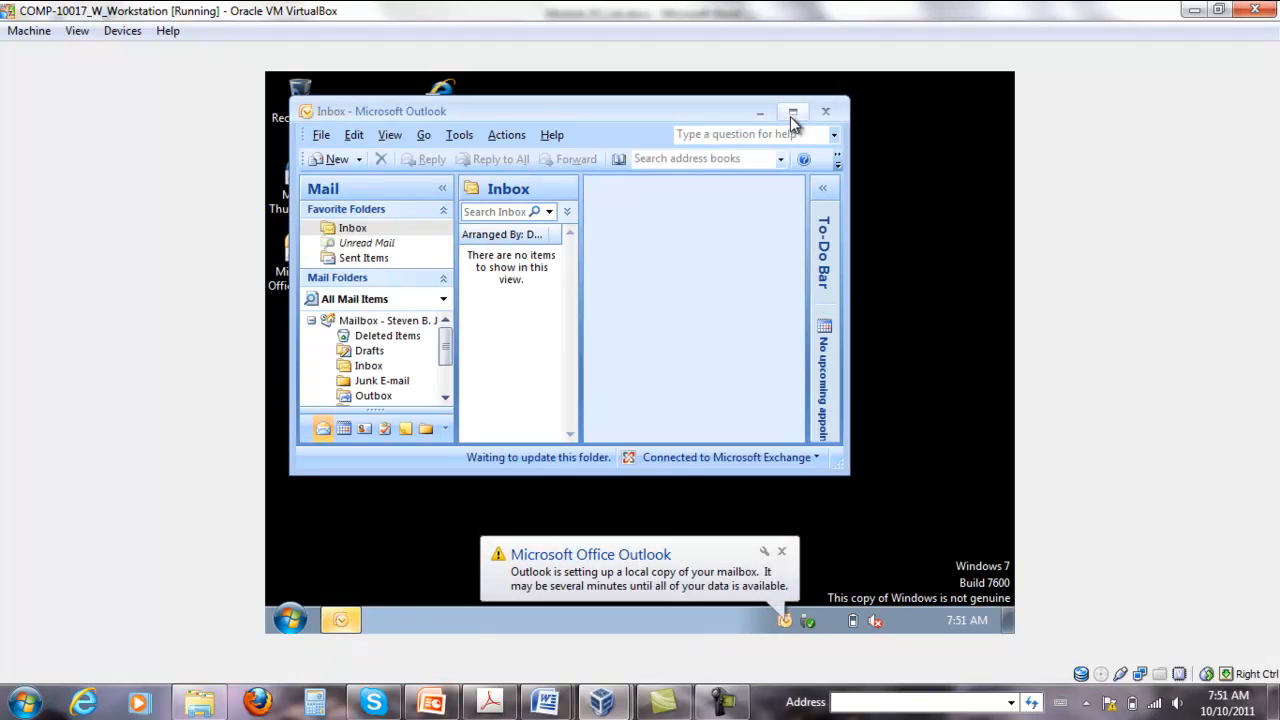
pyautogui.click(793, 111)
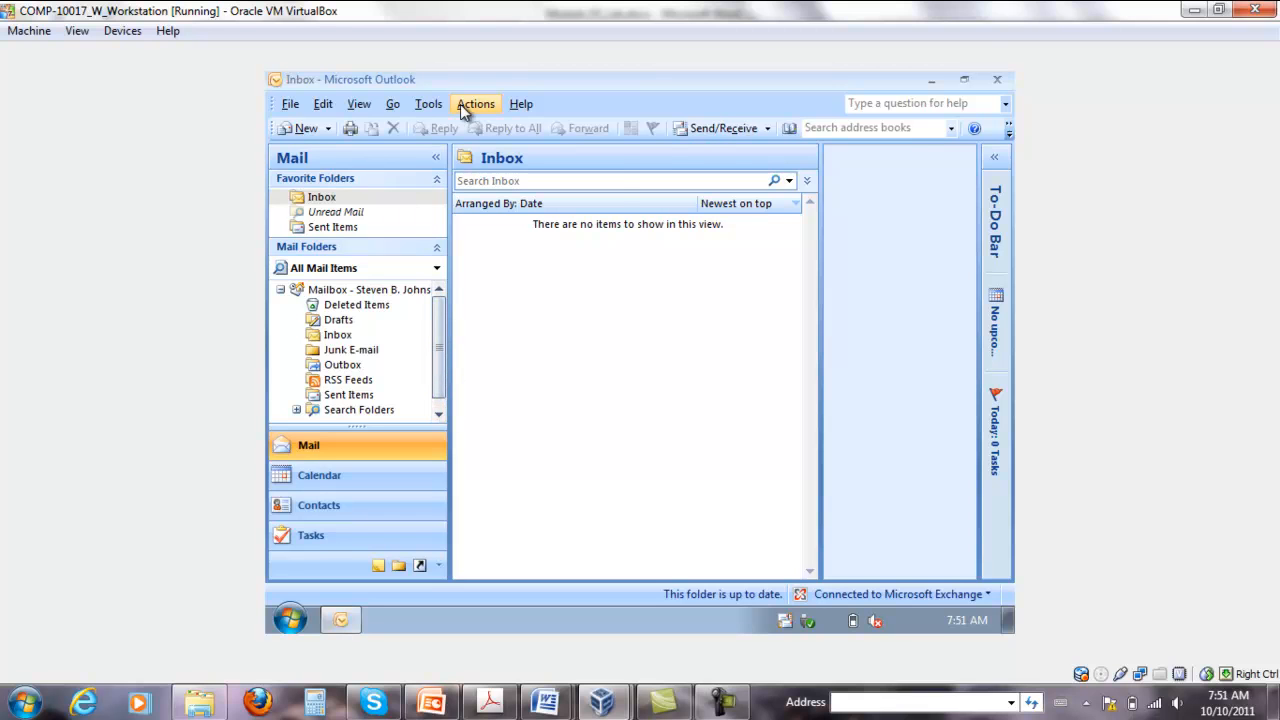
# In Trust Center E-mail Security, enable encrypting outgoing contents and attachments and adding digital signatures
pyautogui.click(427, 103)
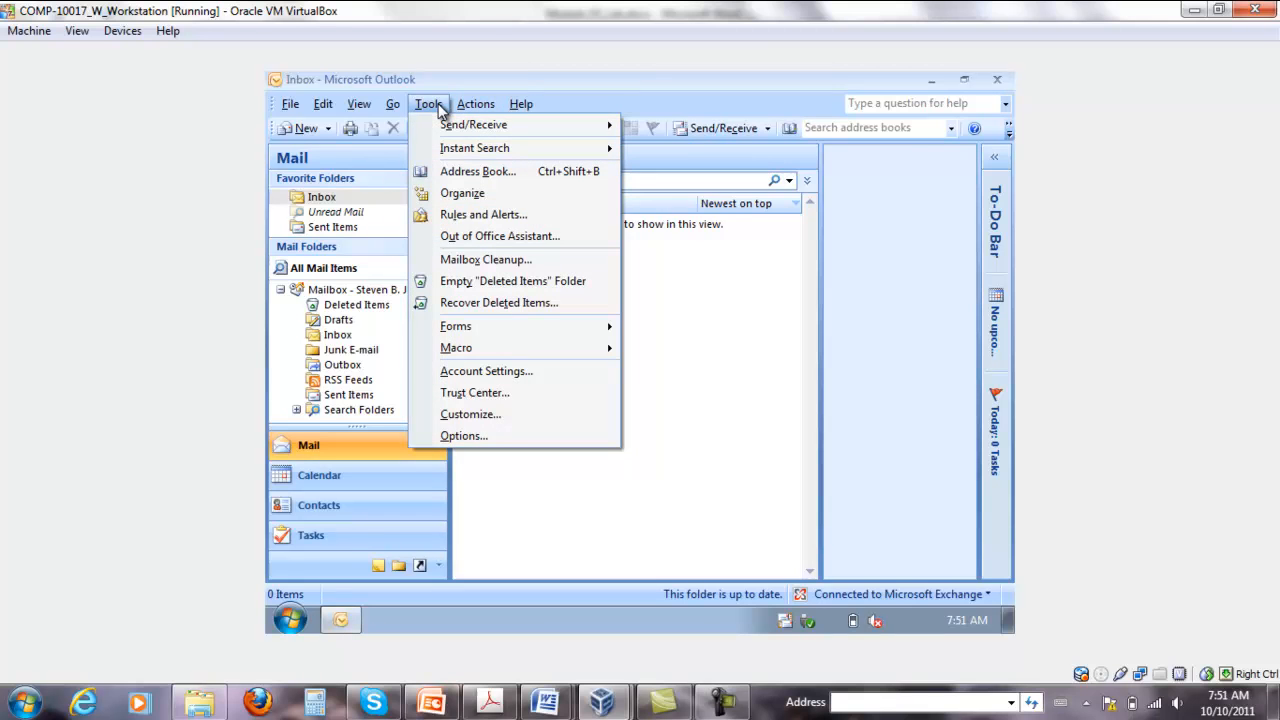
pyautogui.moveTo(475, 393)
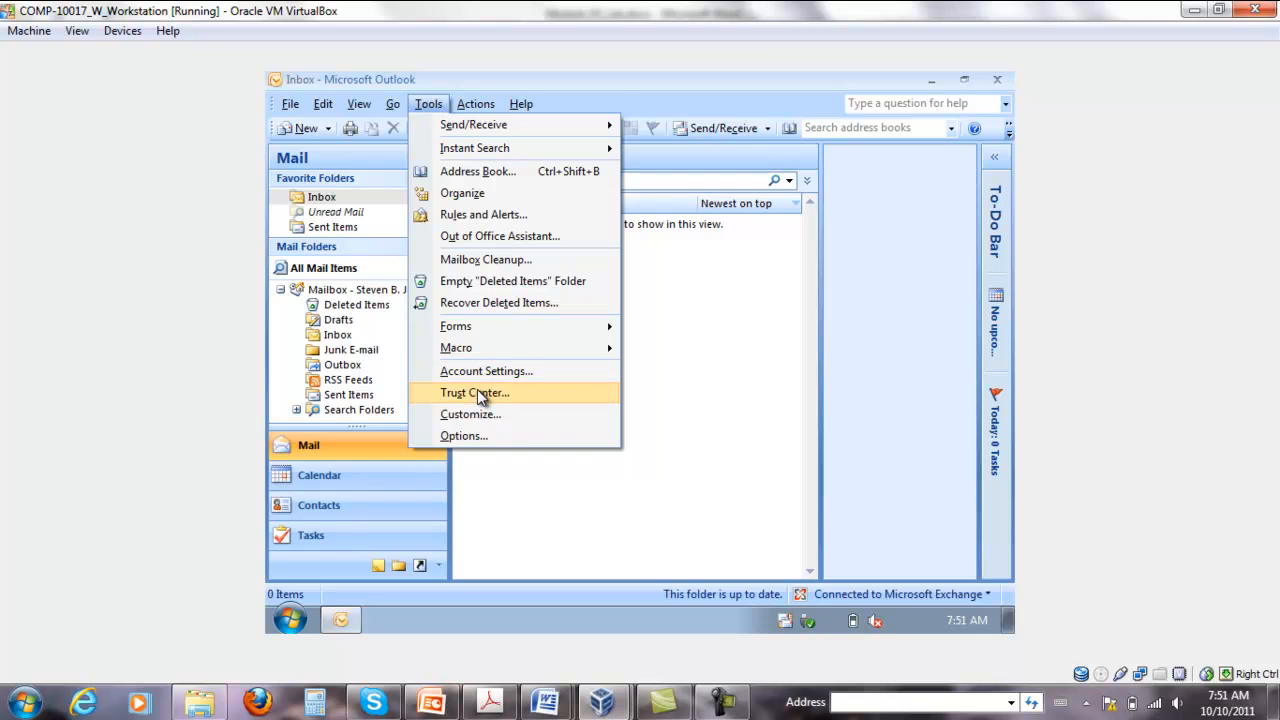
pyautogui.click(474, 392)
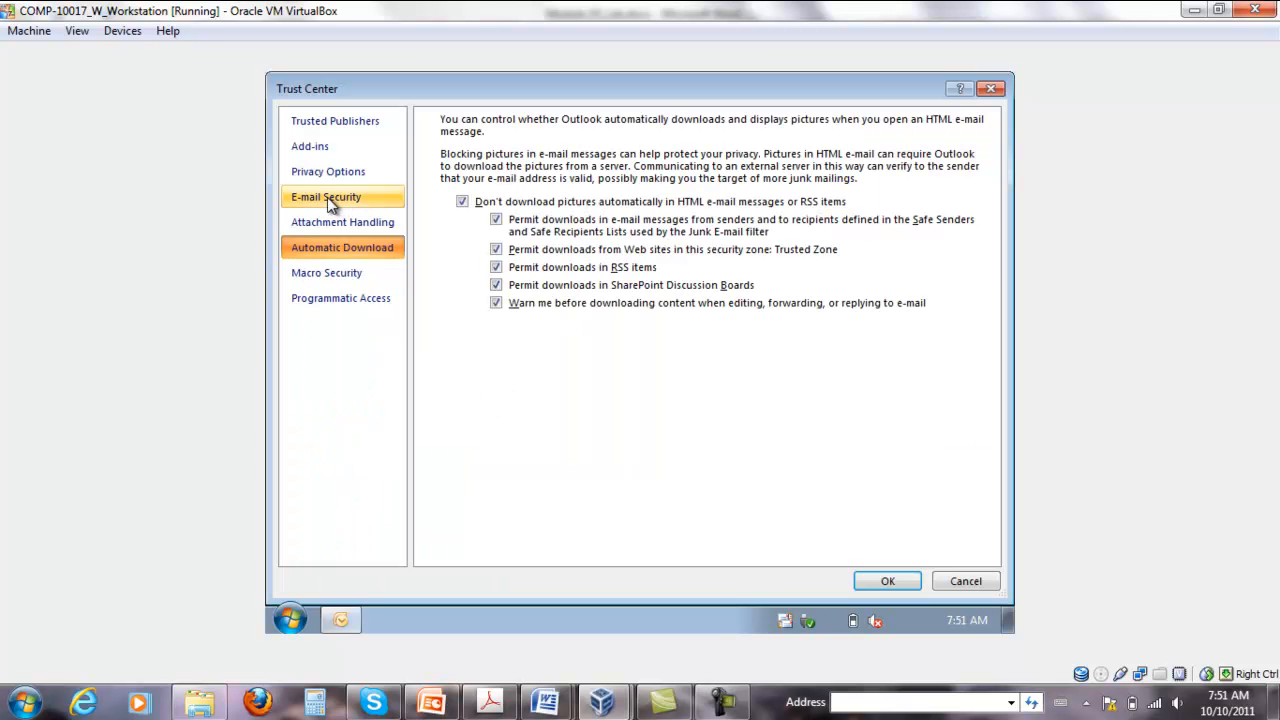
pyautogui.click(325, 196)
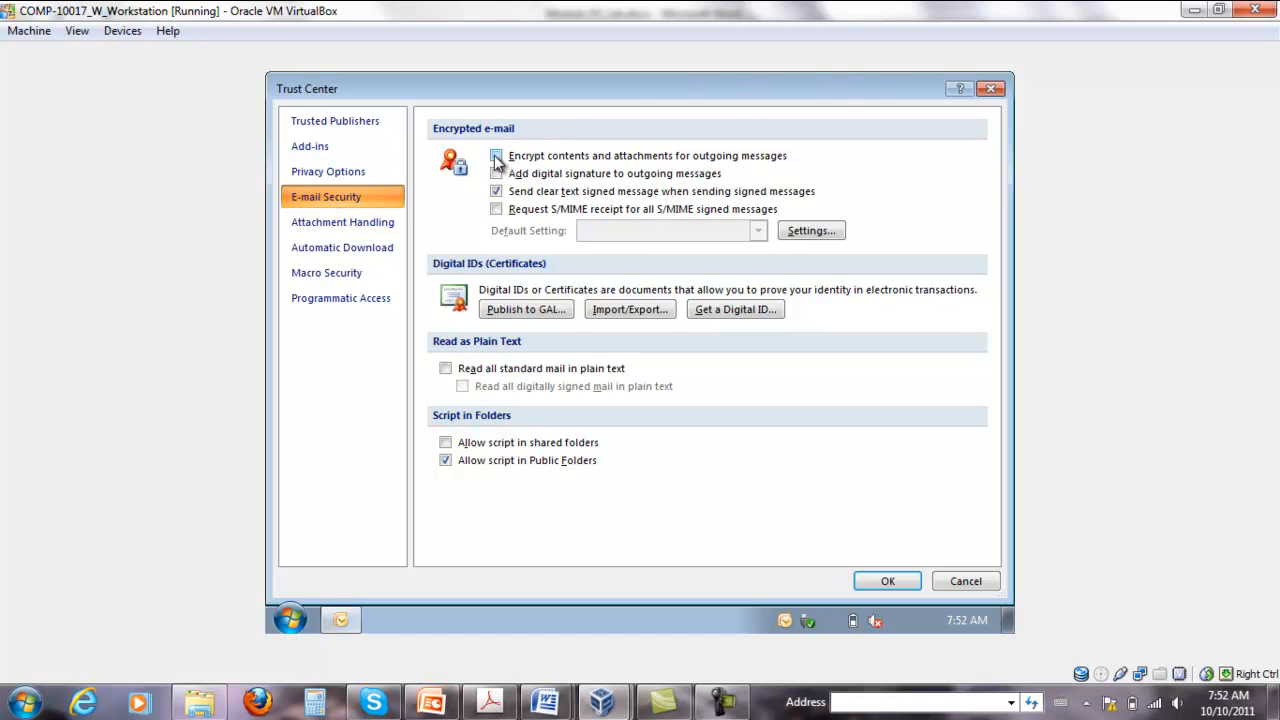
pyautogui.click(496, 155)
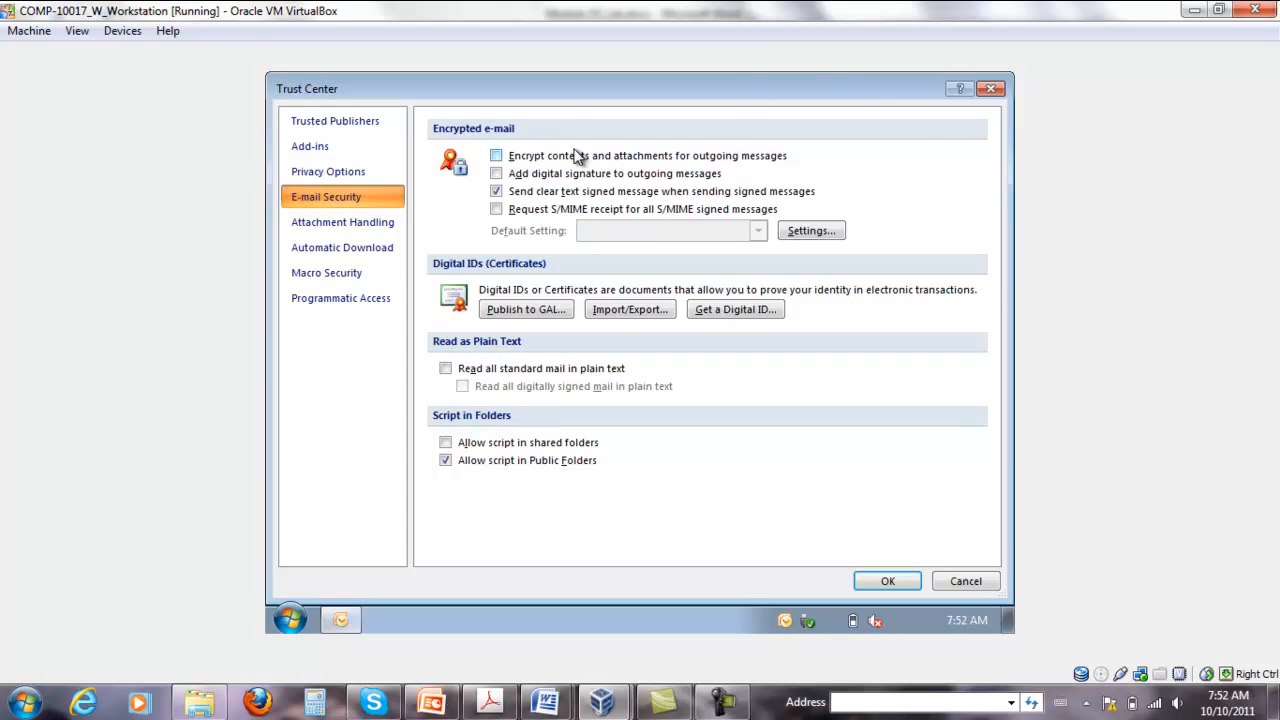
pyautogui.click(495, 155)
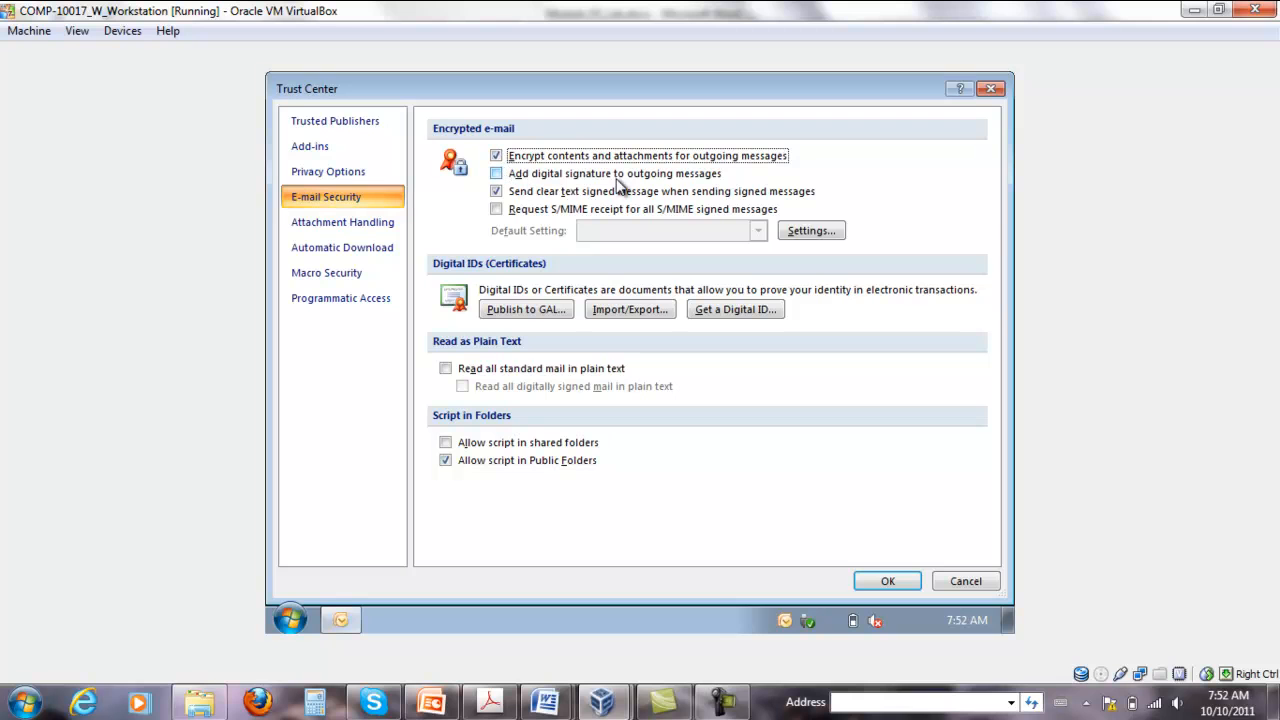
pyautogui.click(495, 173)
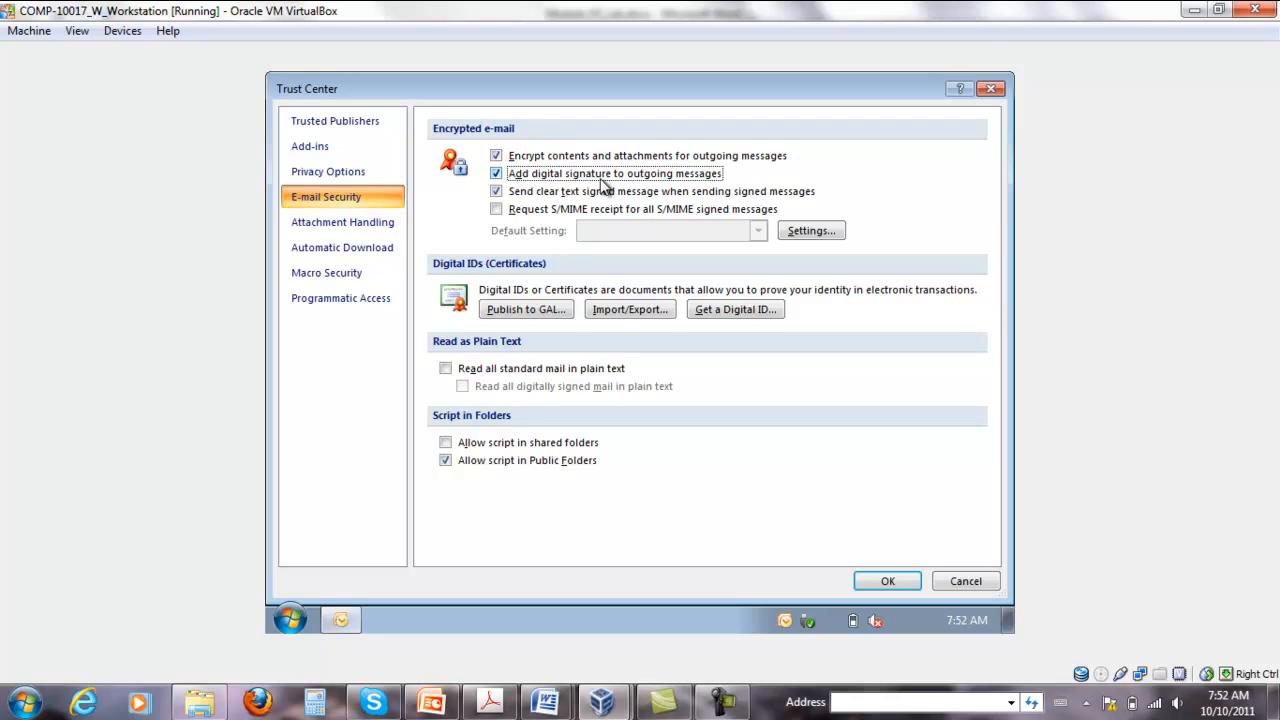
# Open Encrypted e-mail Settings to review the Steven Cert certificates with SHA1 and AES 256-bit
pyautogui.click(811, 230)
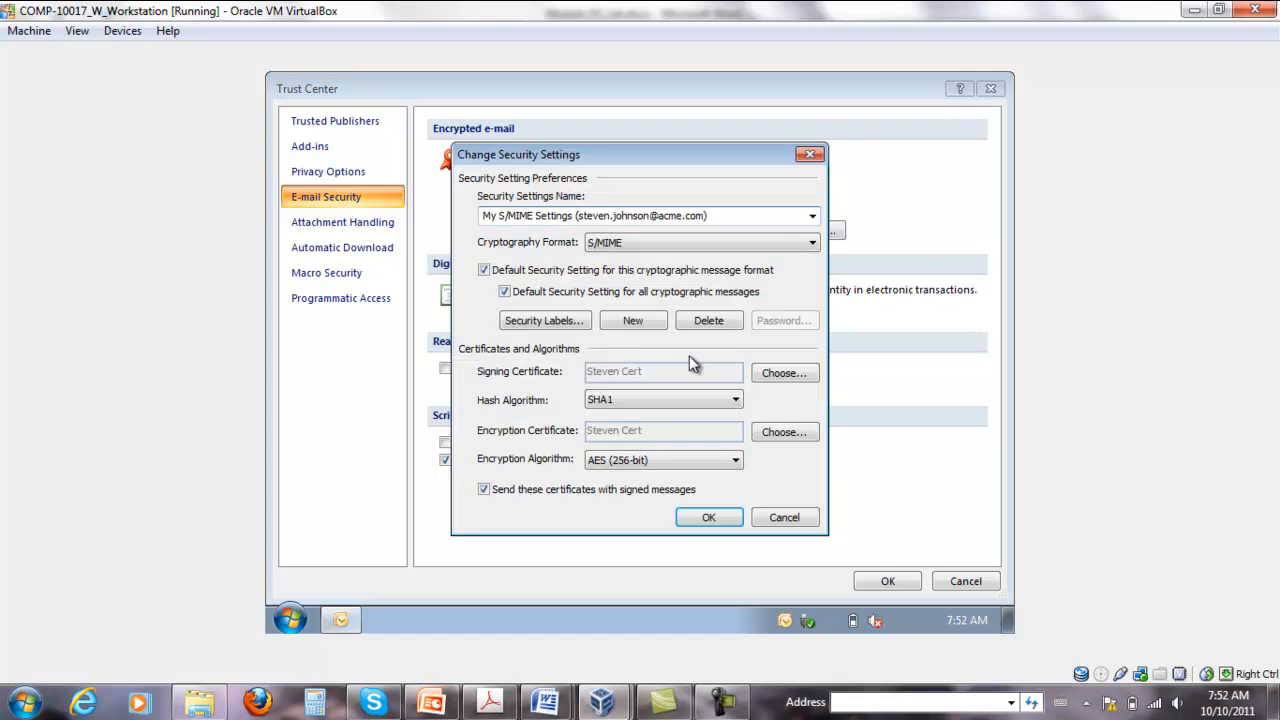
pyautogui.moveTo(660, 380)
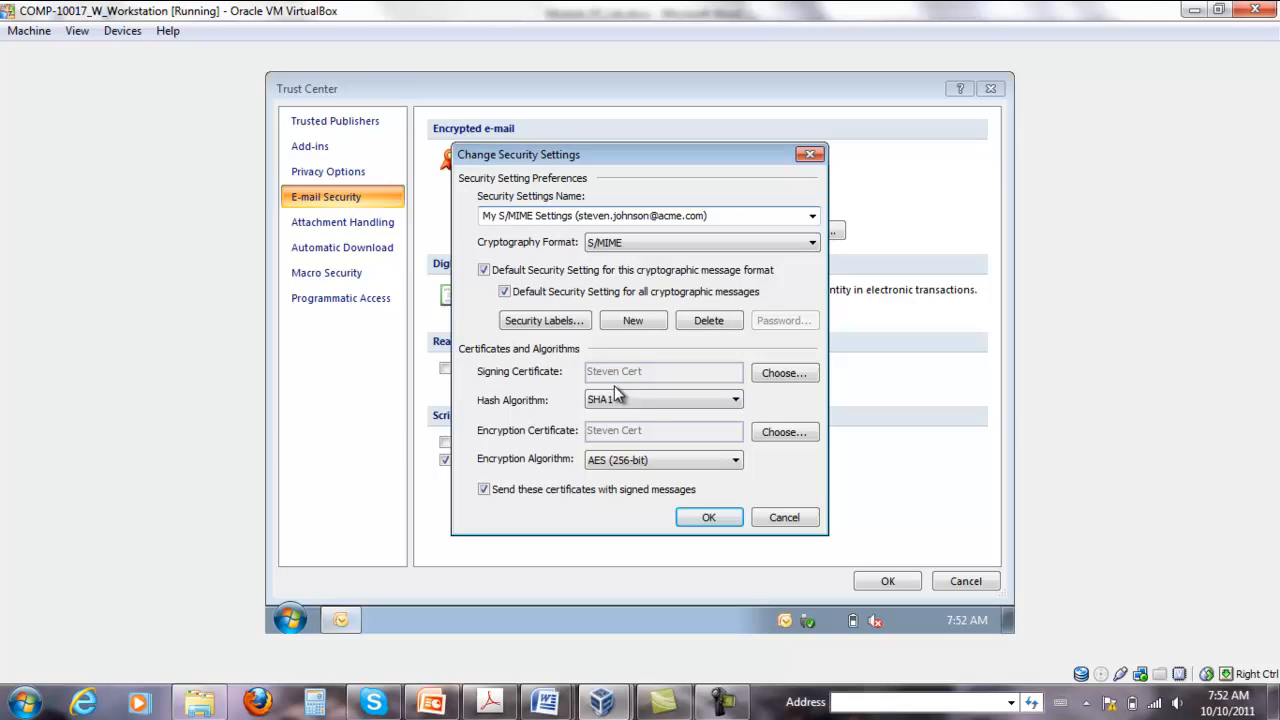
pyautogui.moveTo(672, 446)
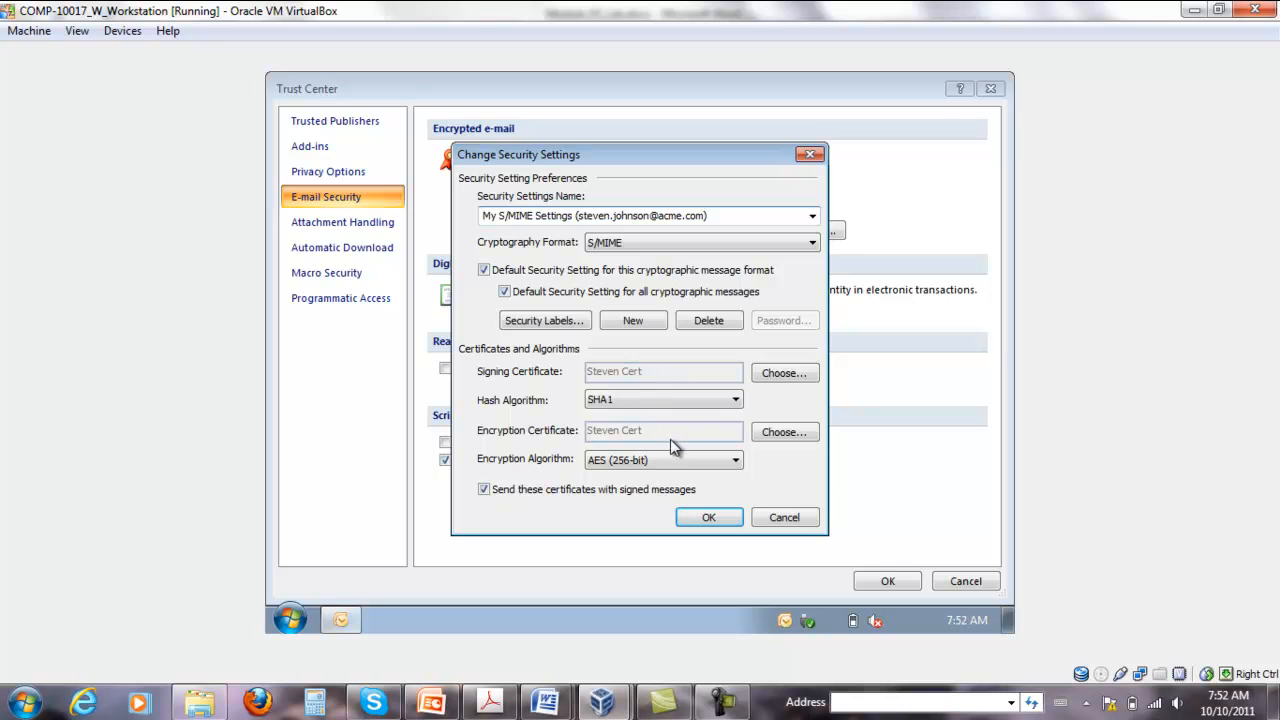
pyautogui.moveTo(722, 267)
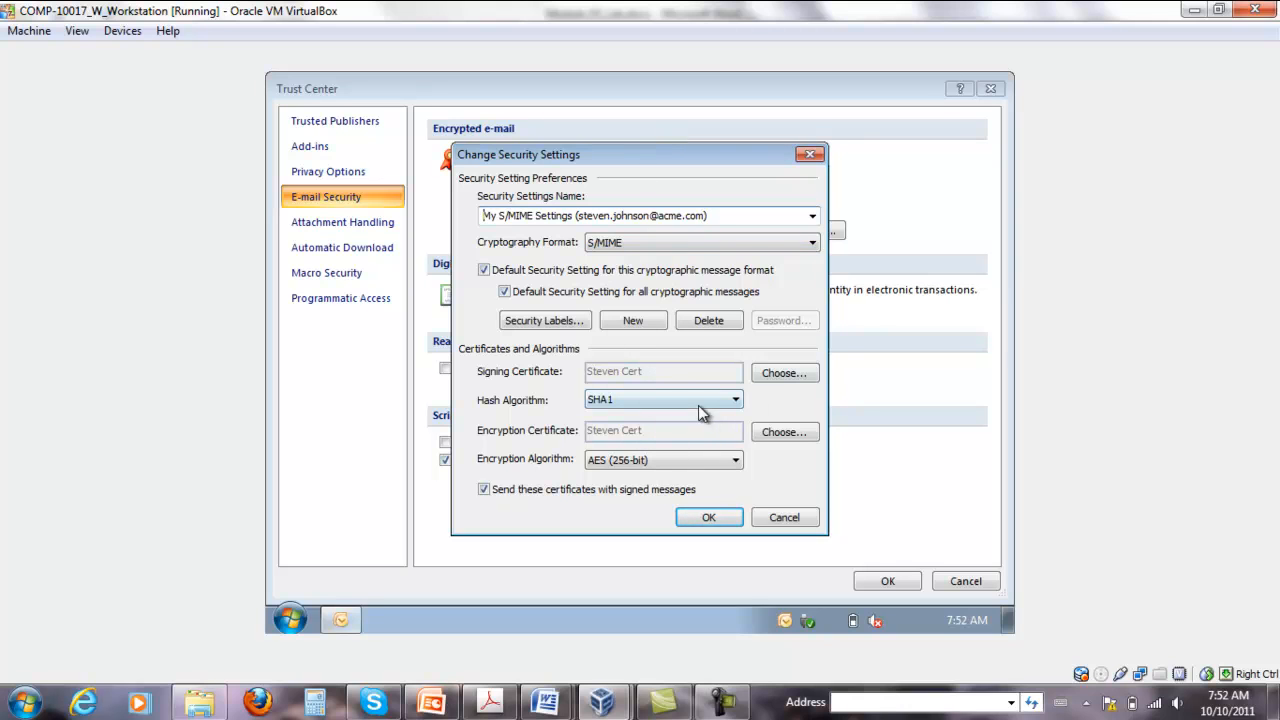
pyautogui.moveTo(676, 431)
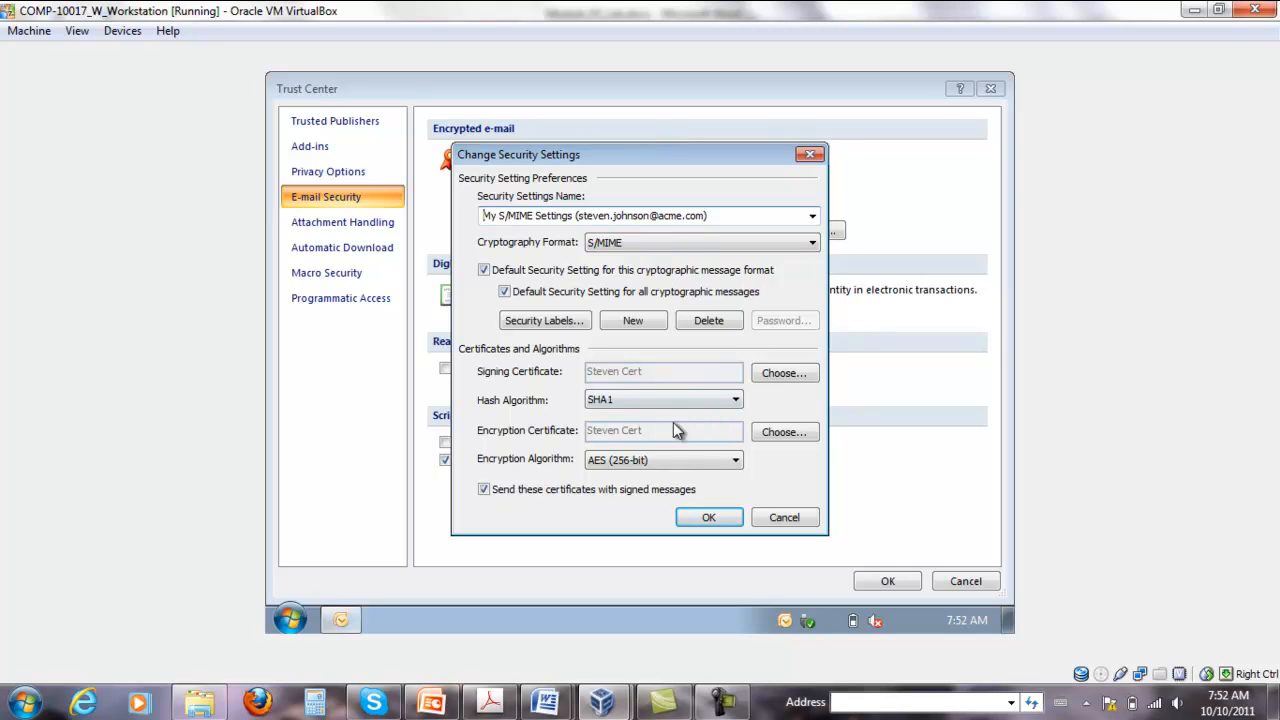
pyautogui.moveTo(861, 436)
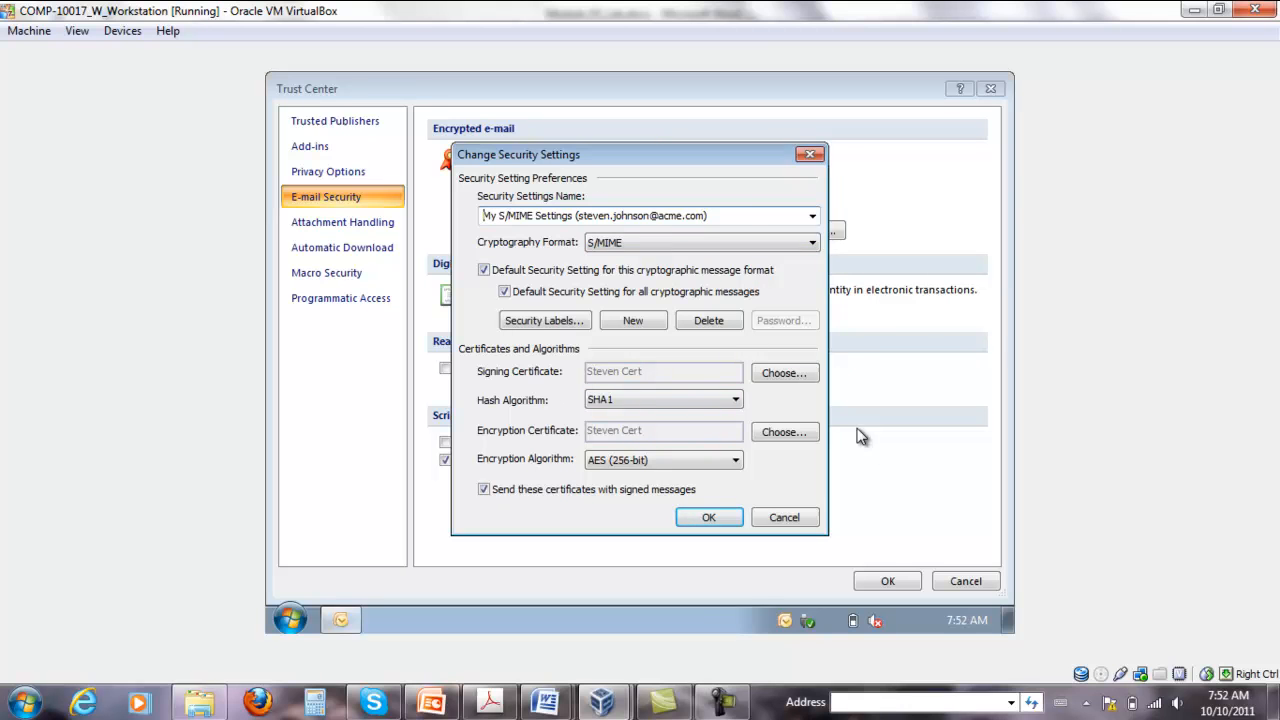
pyautogui.moveTo(365, 230)
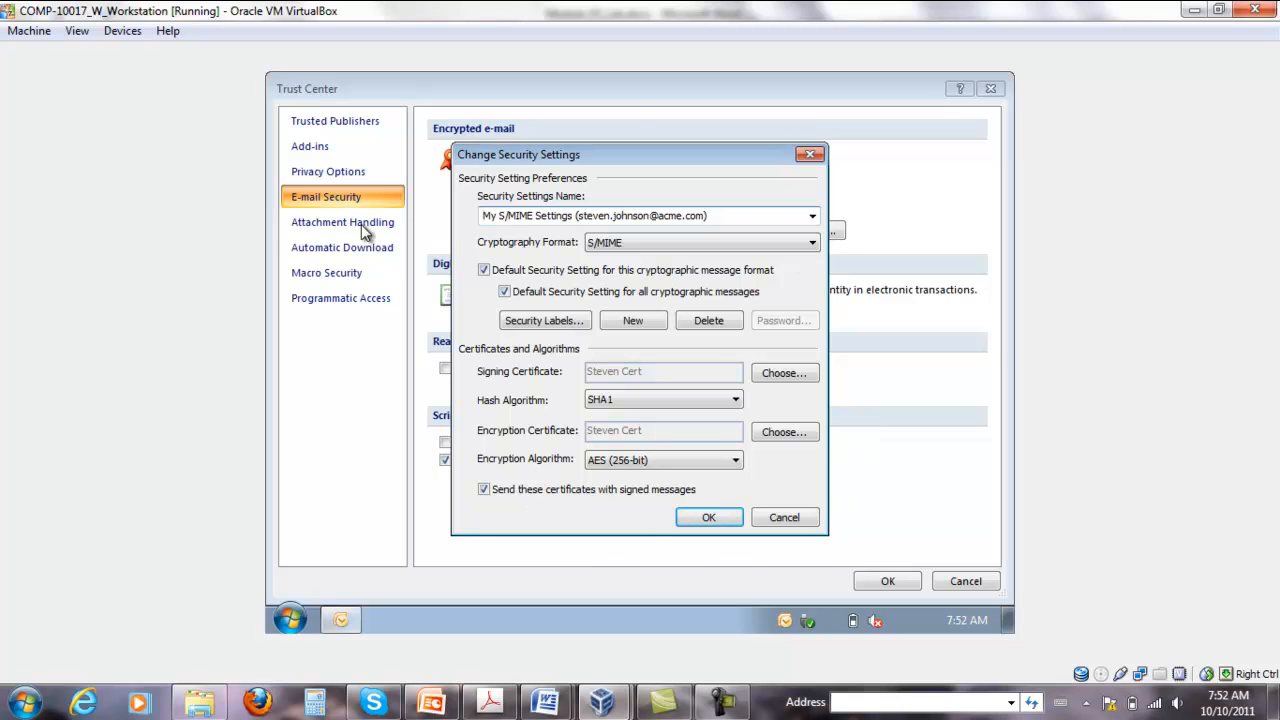
pyautogui.moveTo(893, 383)
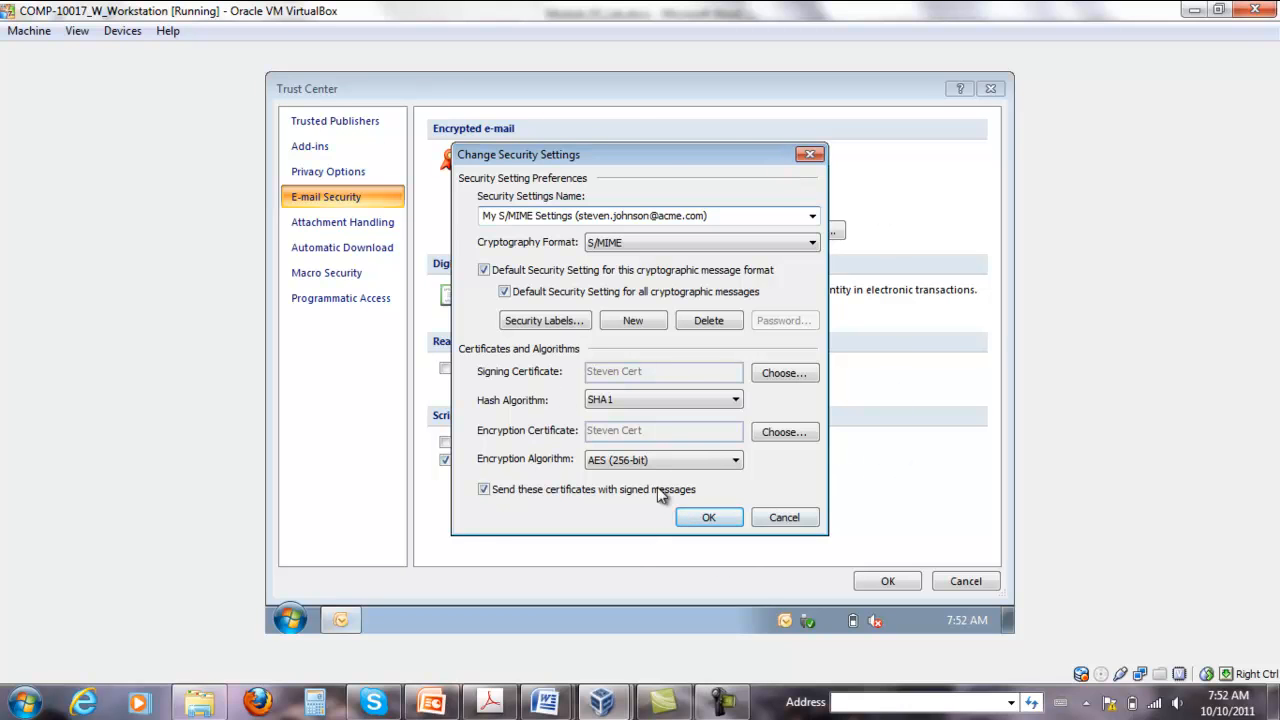
pyautogui.moveTo(872, 478)
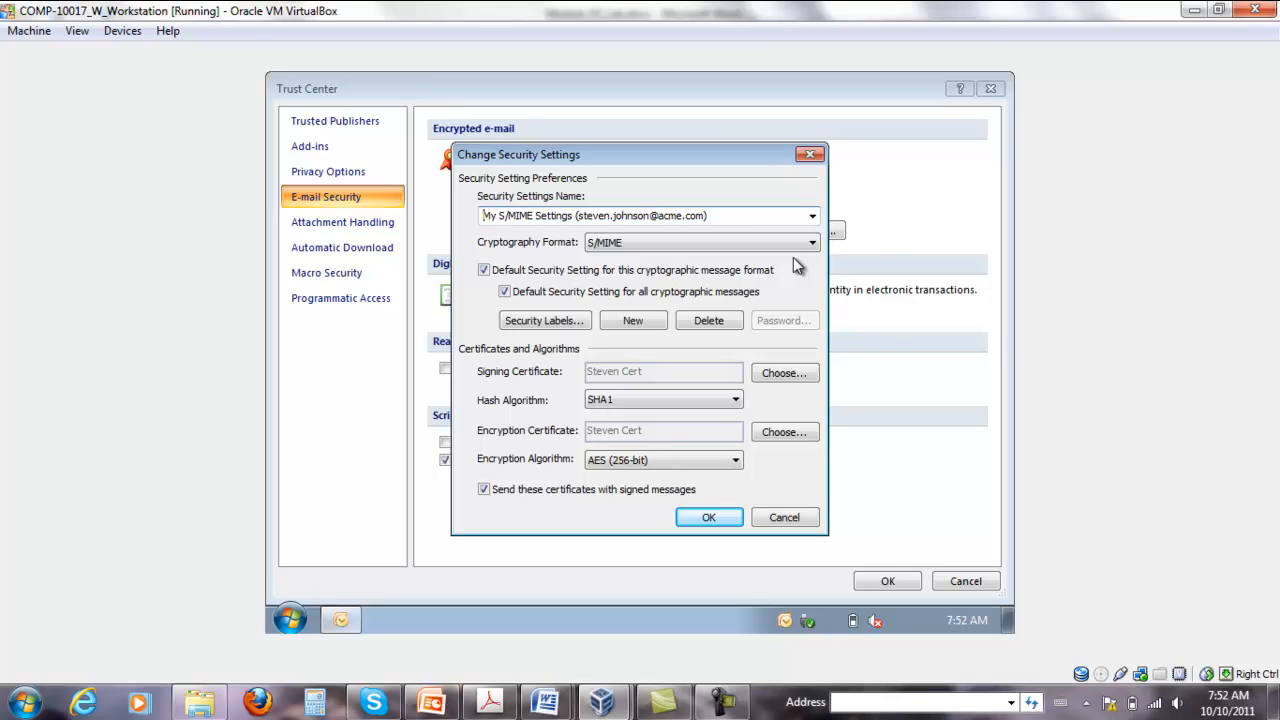
pyautogui.moveTo(851, 312)
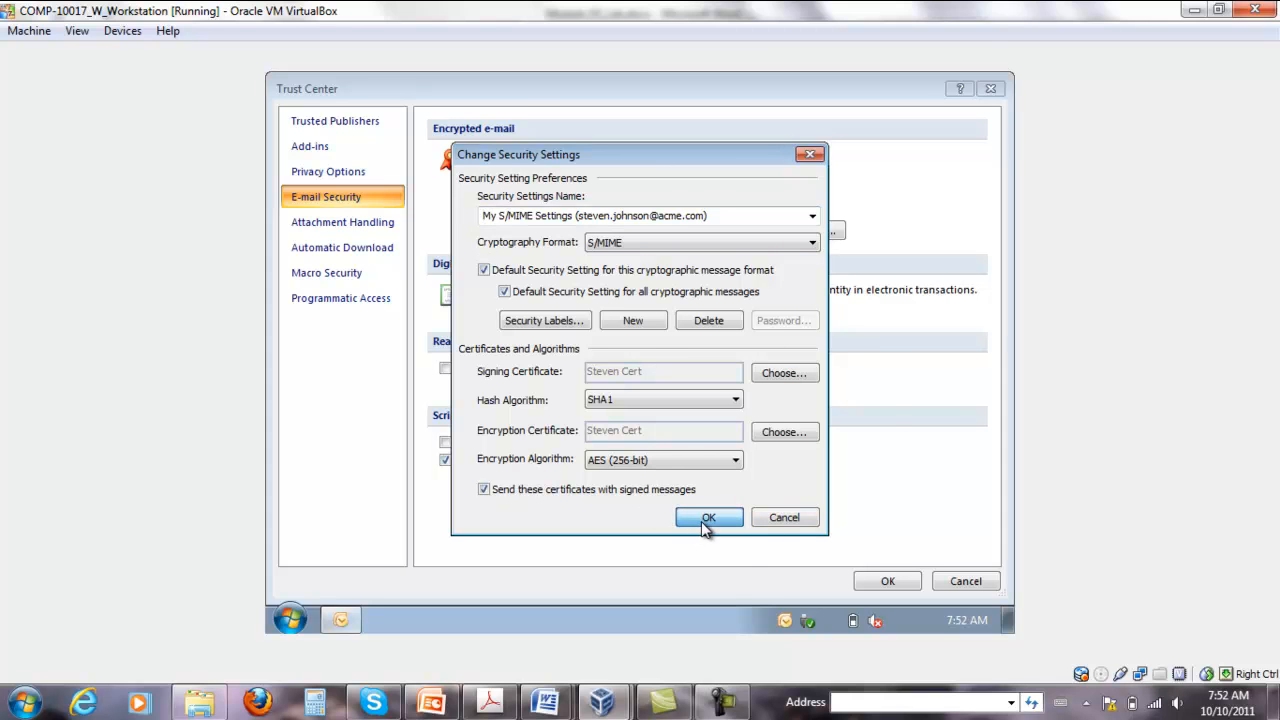
# Accept the S/MIME settings, close Trust Center, and decline RSS Common Feed List syncing
pyautogui.click(709, 517)
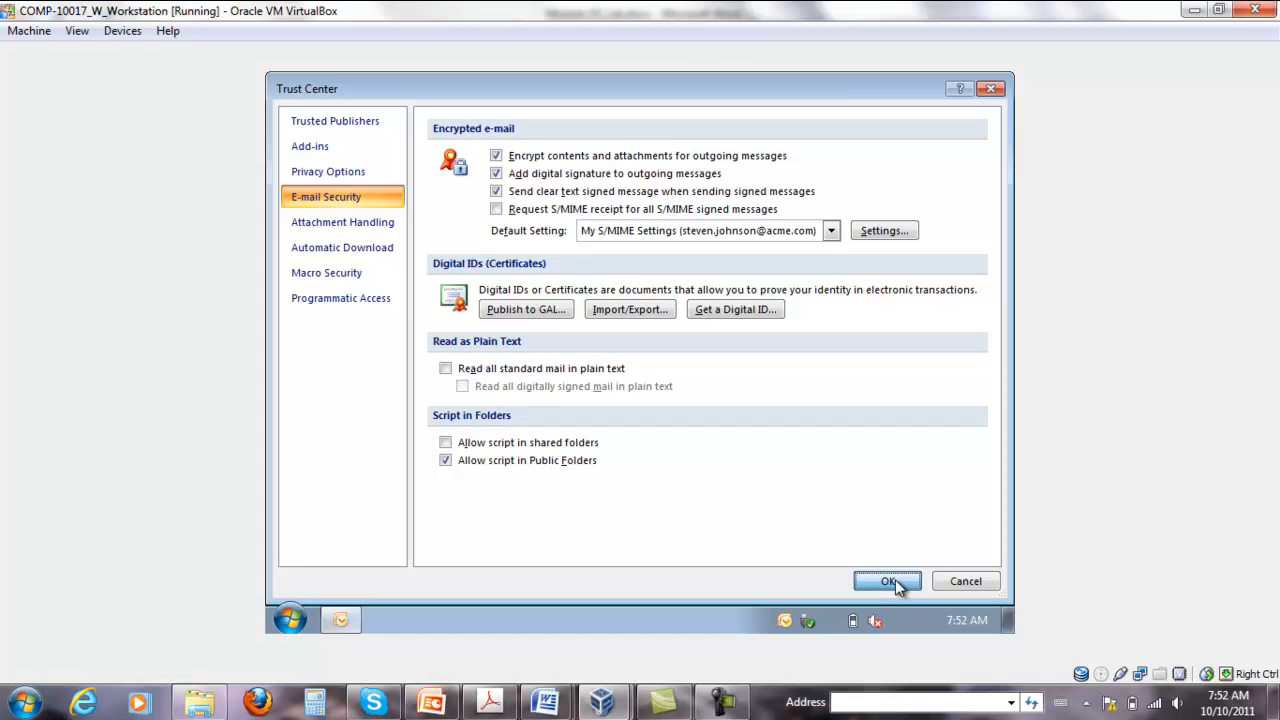
pyautogui.click(888, 581)
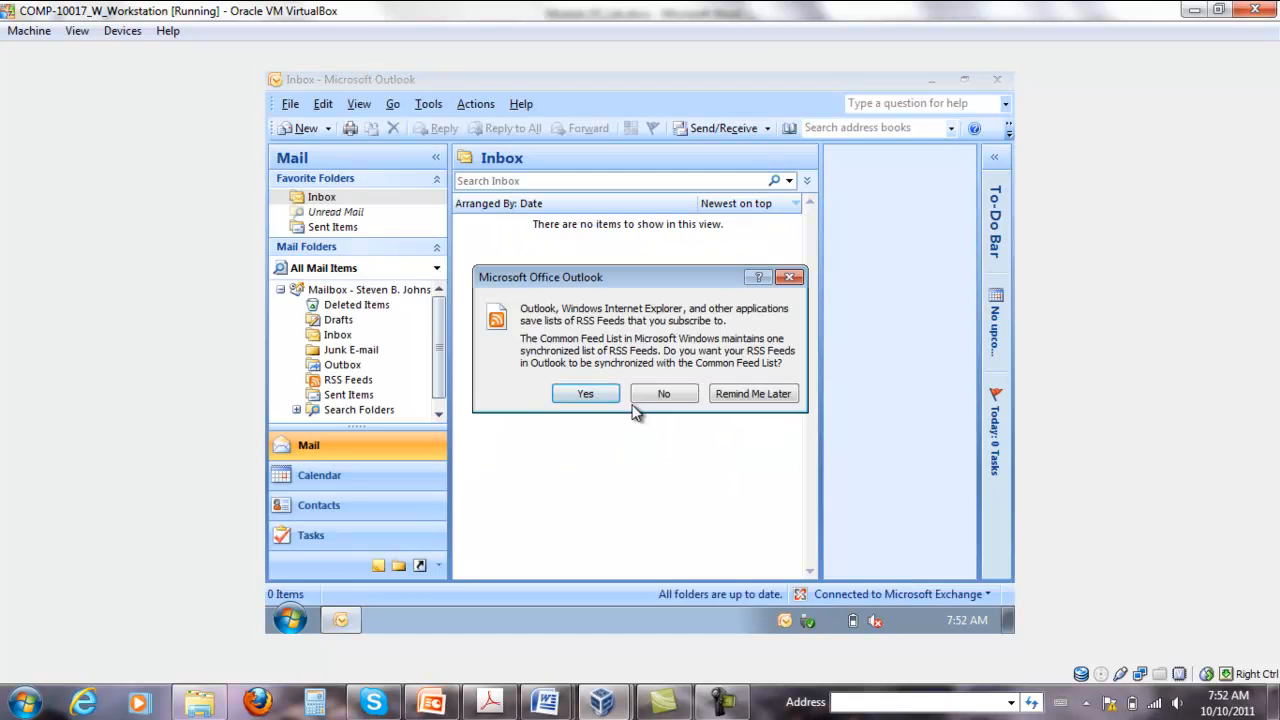
pyautogui.click(664, 393)
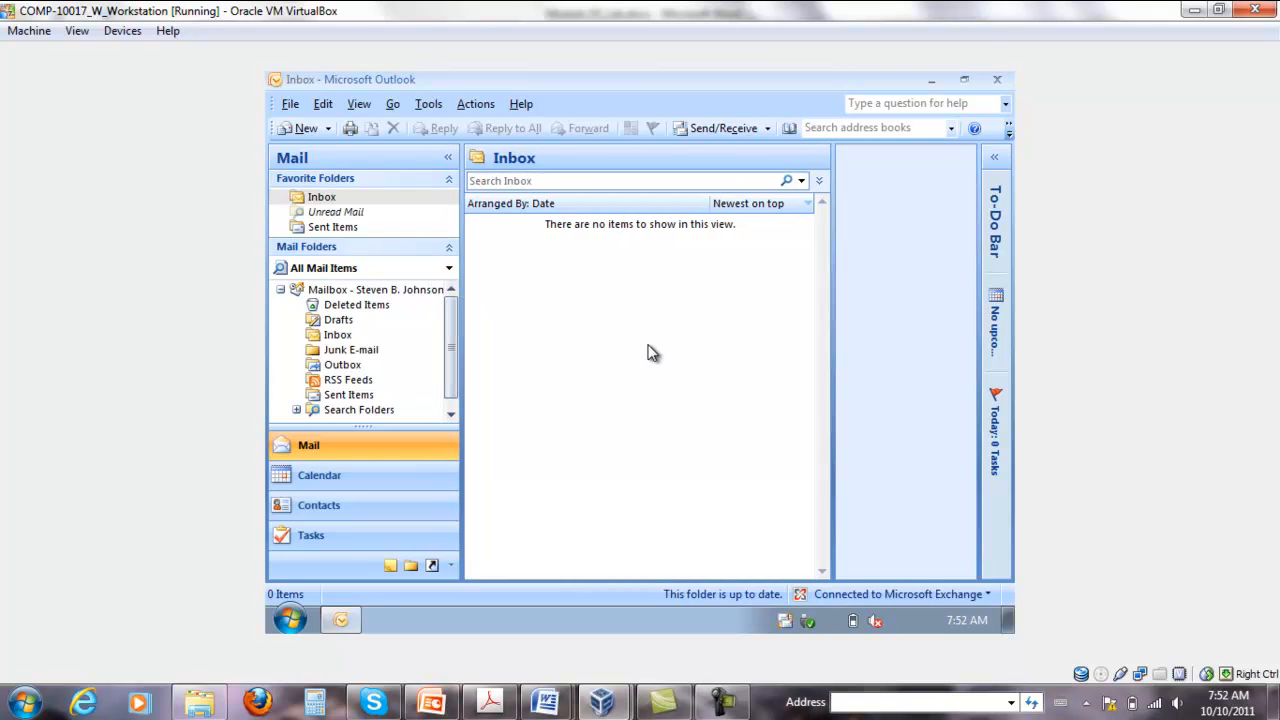
pyautogui.moveTo(848, 642)
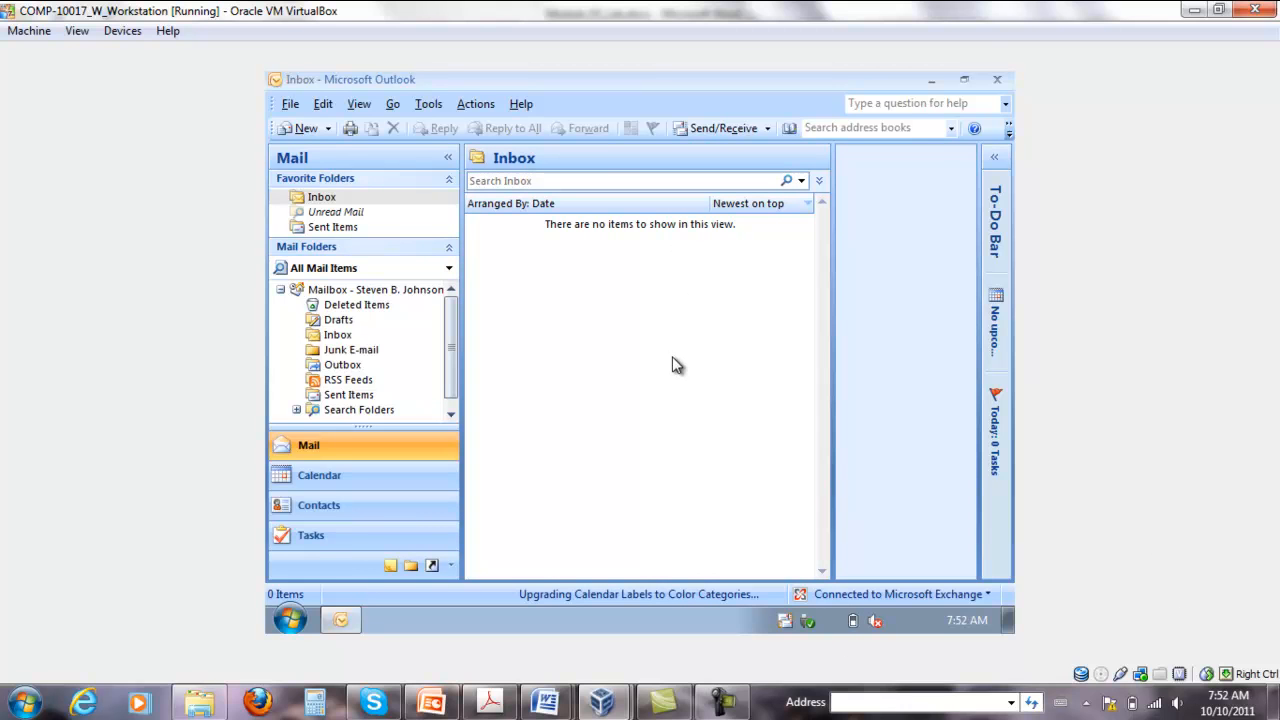
pyautogui.moveTo(597, 404)
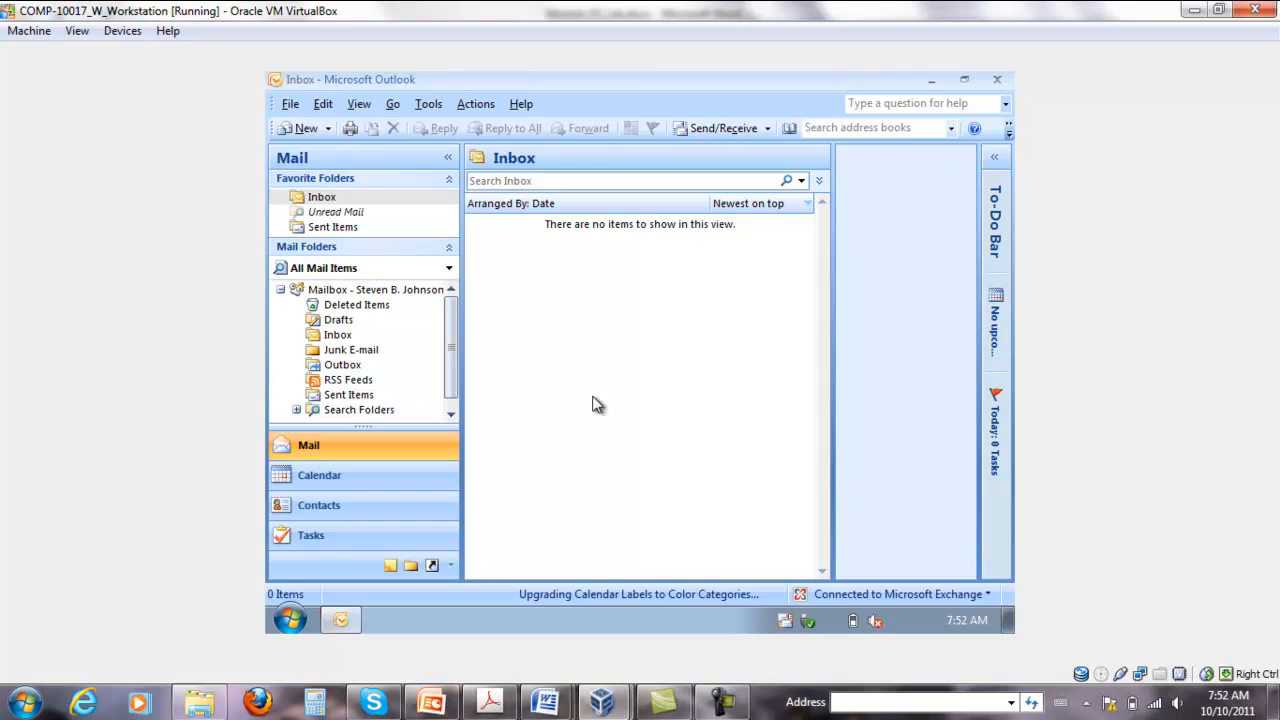